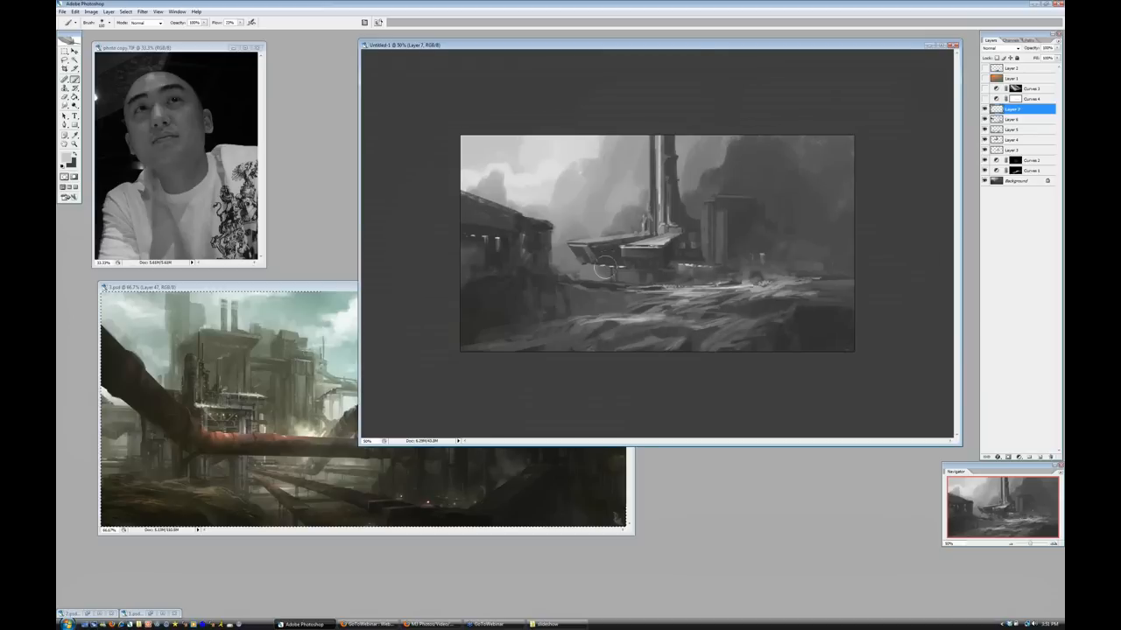
# - Brush a short grayscale detail stroke at the base of the central structure
pyautogui.moveTo(604, 266); pyautogui.dragTo(627, 266)
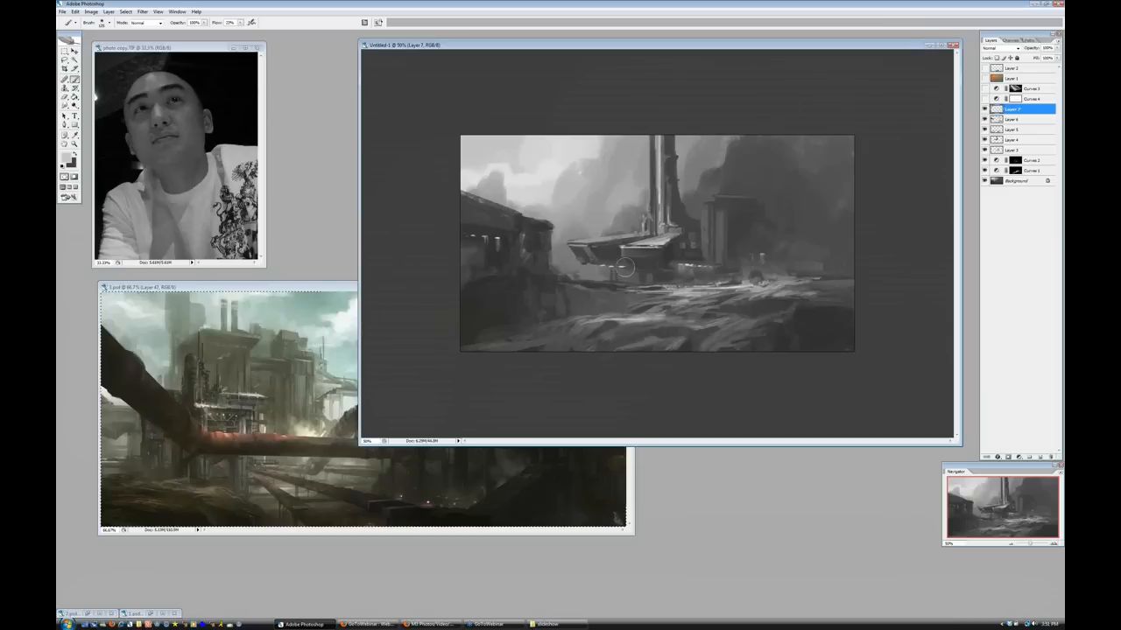
pyautogui.moveTo(697, 224)
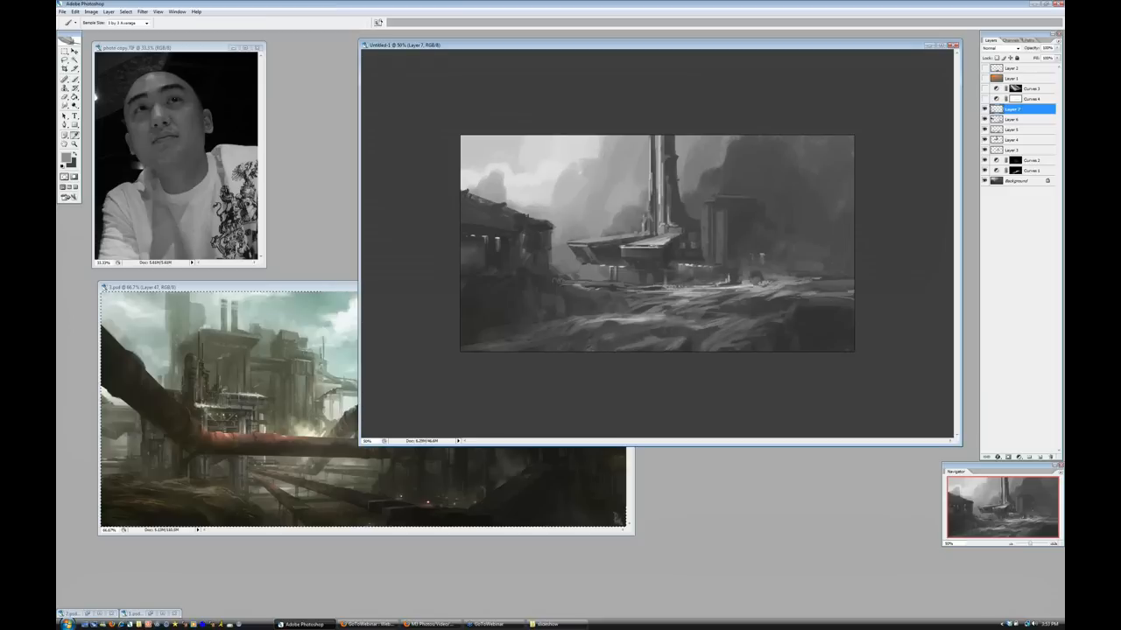
pyautogui.click(64, 80)
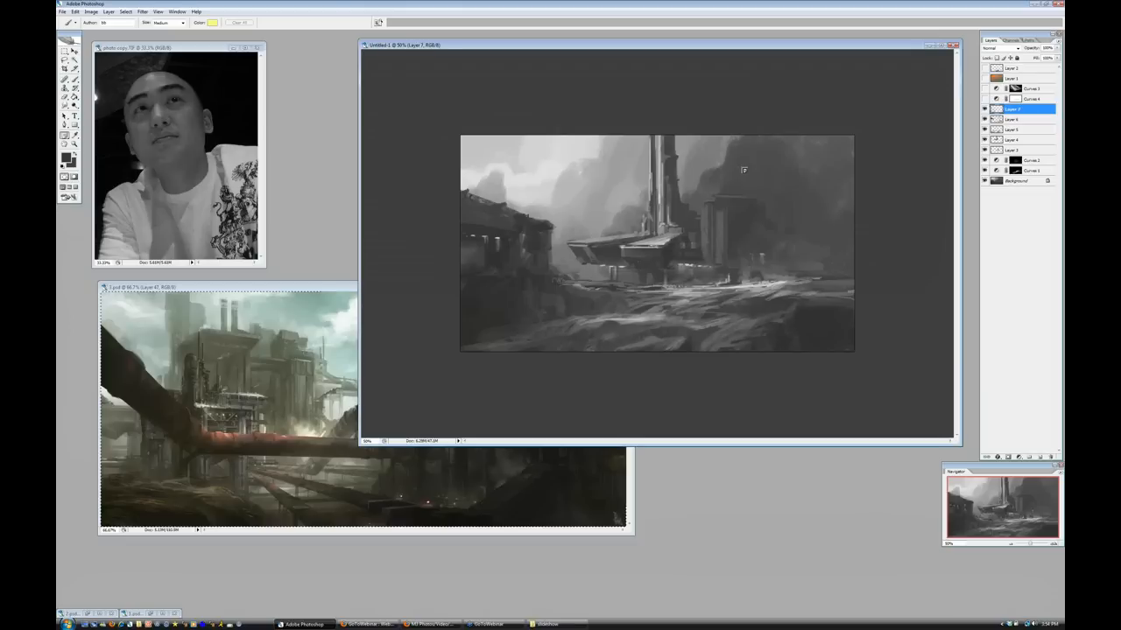
pyautogui.click(65, 79)
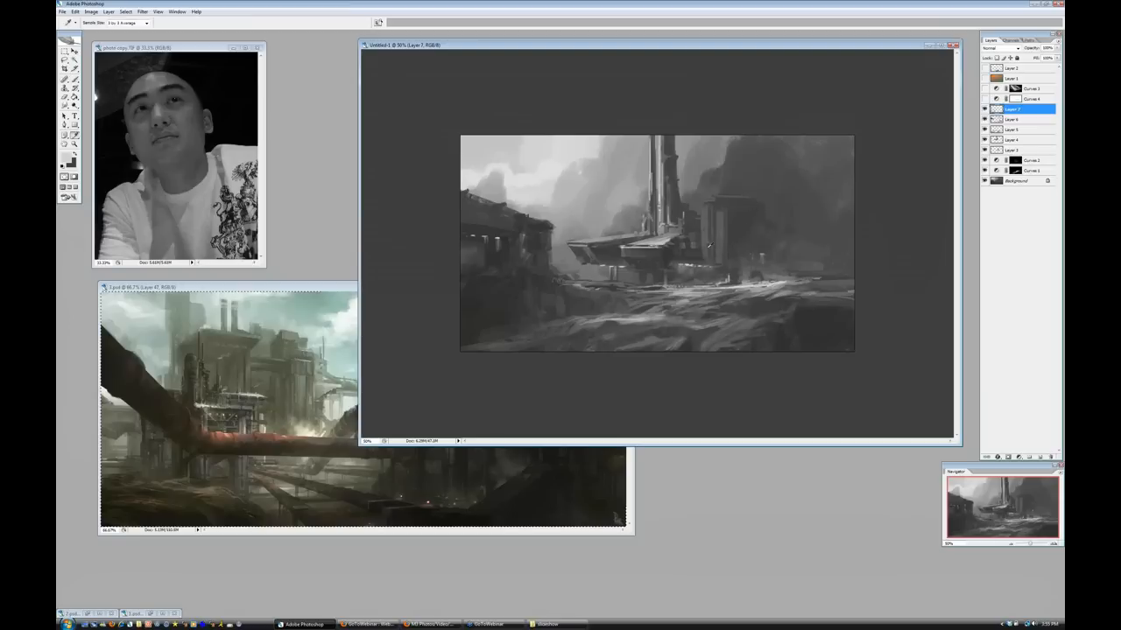
# - Block in darker building silhouettes beside the tall tower in the right background
pyautogui.click(65, 77)
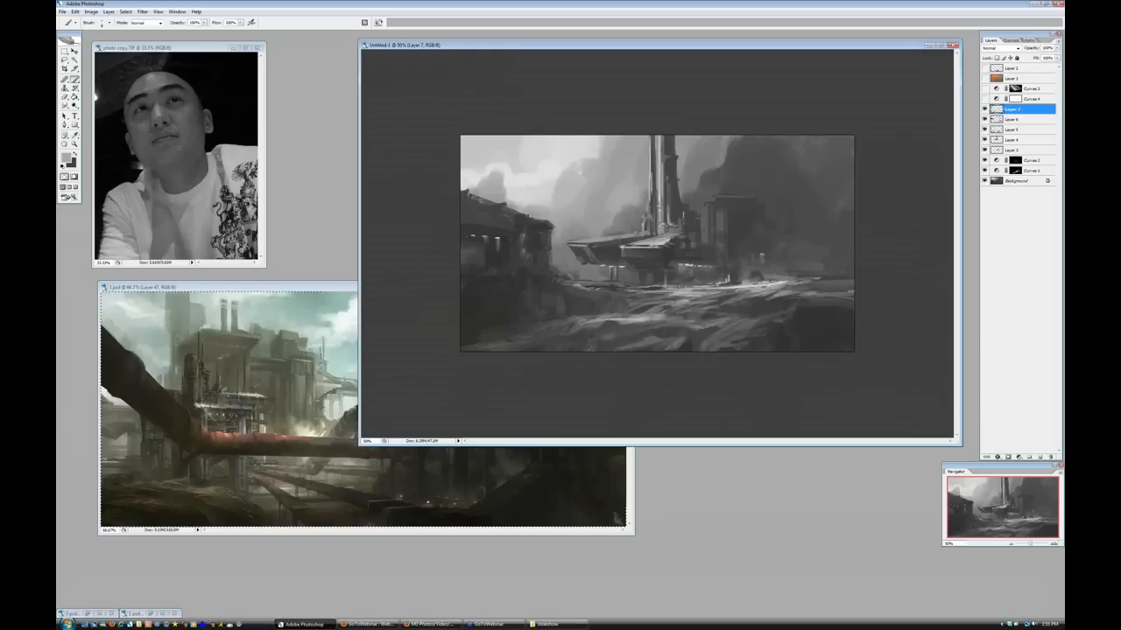
pyautogui.moveTo(629, 250)
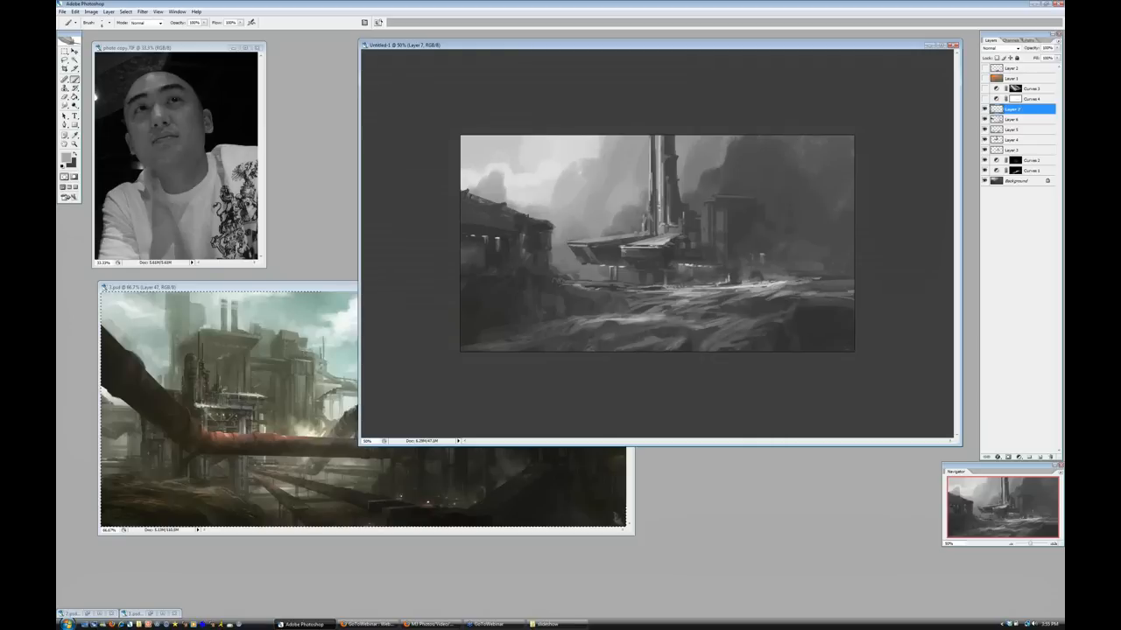
pyautogui.moveTo(629, 248)
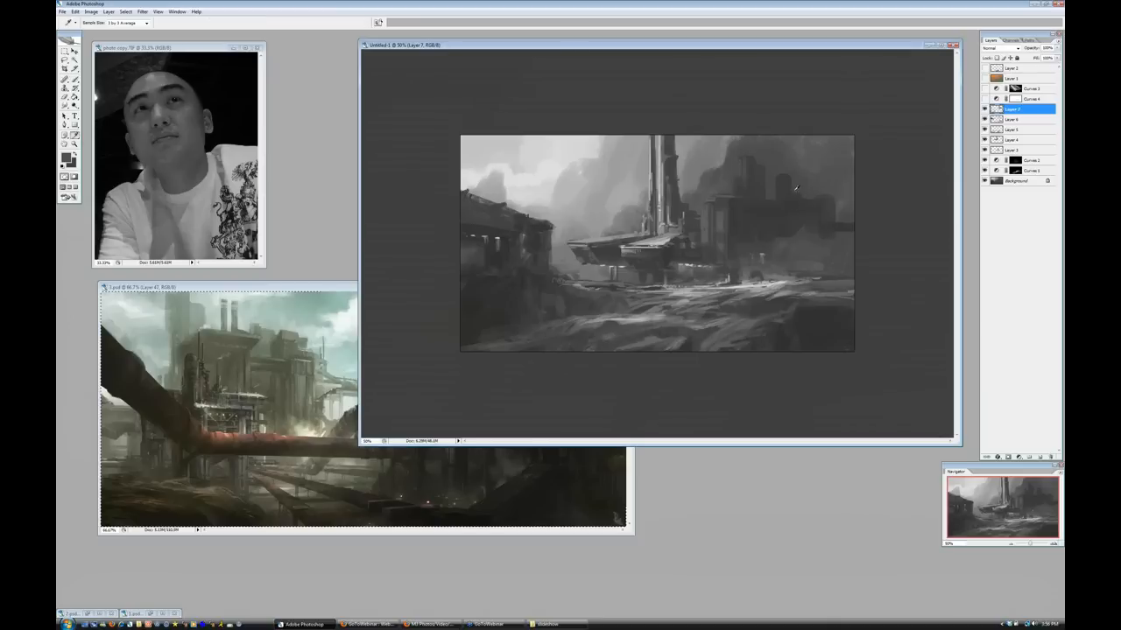
pyautogui.click(65, 79)
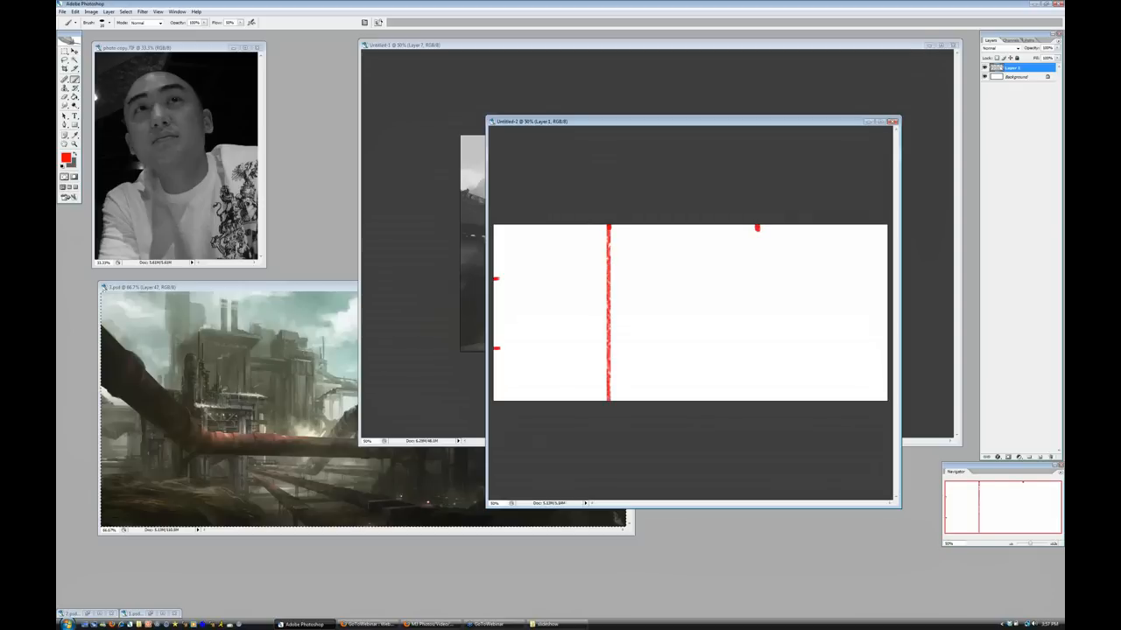
# - Move the rule-of-thirds diagram window left so the grayscale painting shows behind it
pyautogui.moveTo(756, 228); pyautogui.dragTo(797, 226)
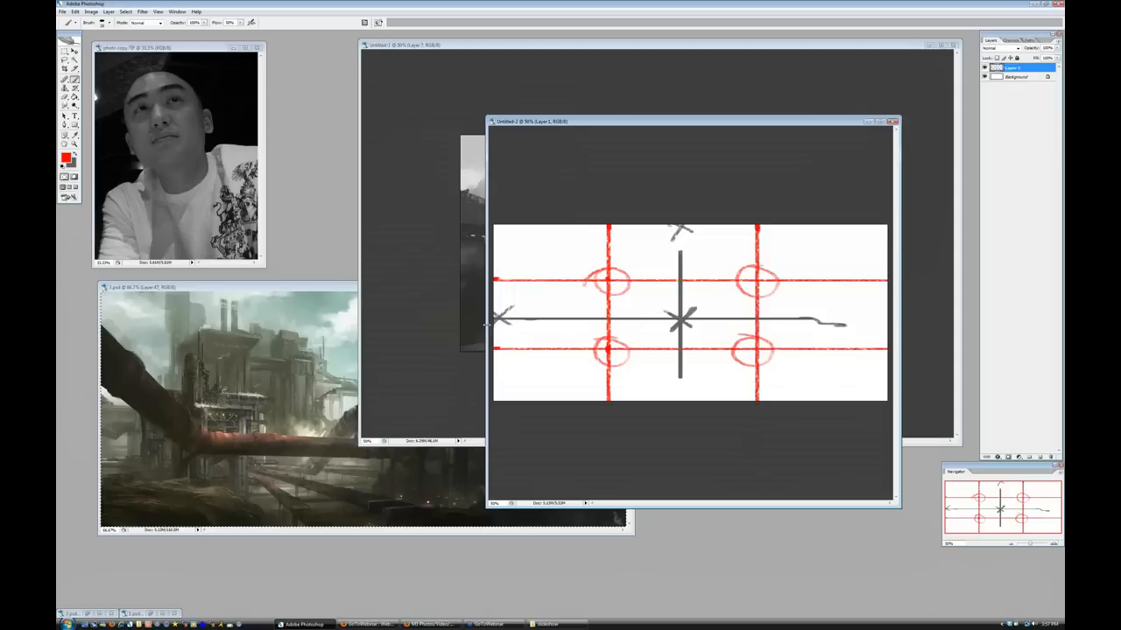
pyautogui.moveTo(691, 123); pyautogui.dragTo(688, 122)
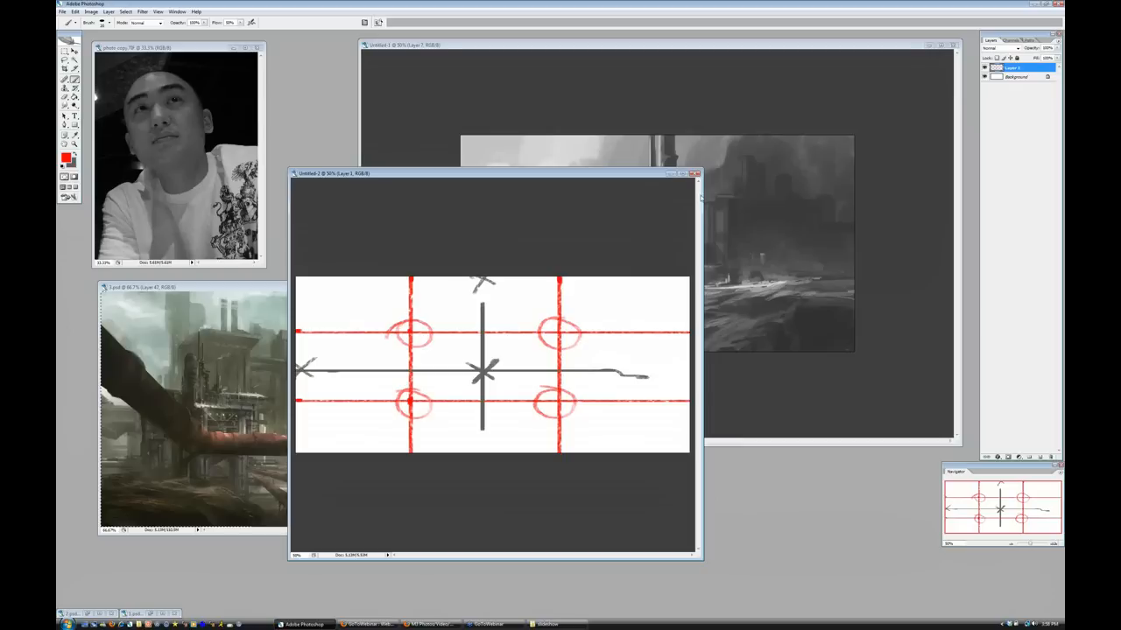
pyautogui.moveTo(657, 37)
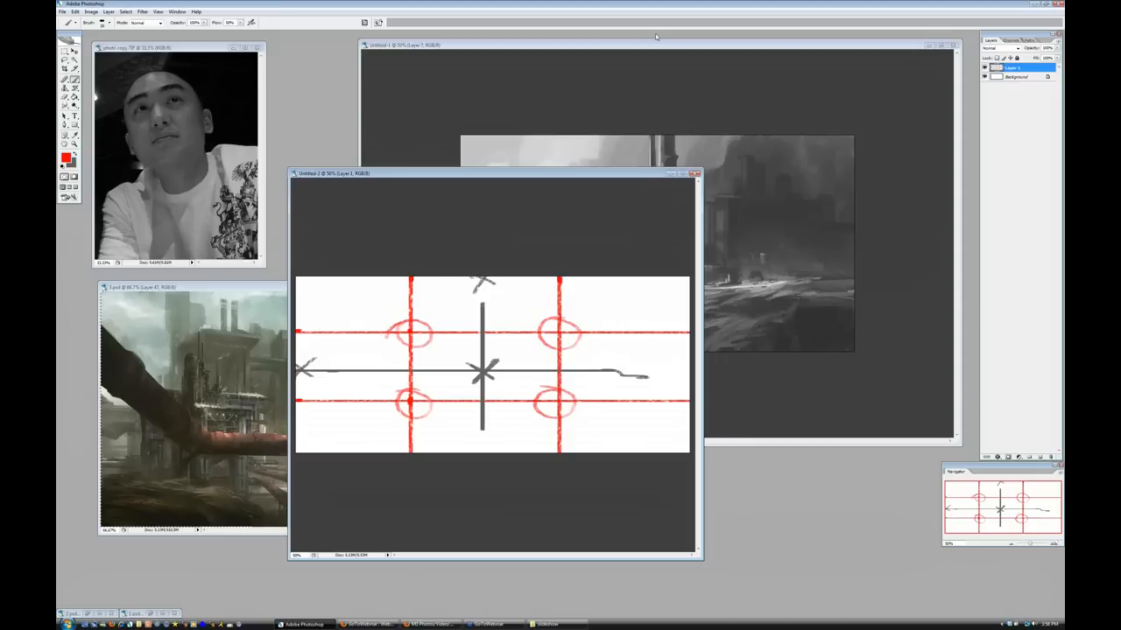
# - Bring the grayscale painting window forward over the composition diagram
pyautogui.moveTo(494, 173); pyautogui.dragTo(473, 175)
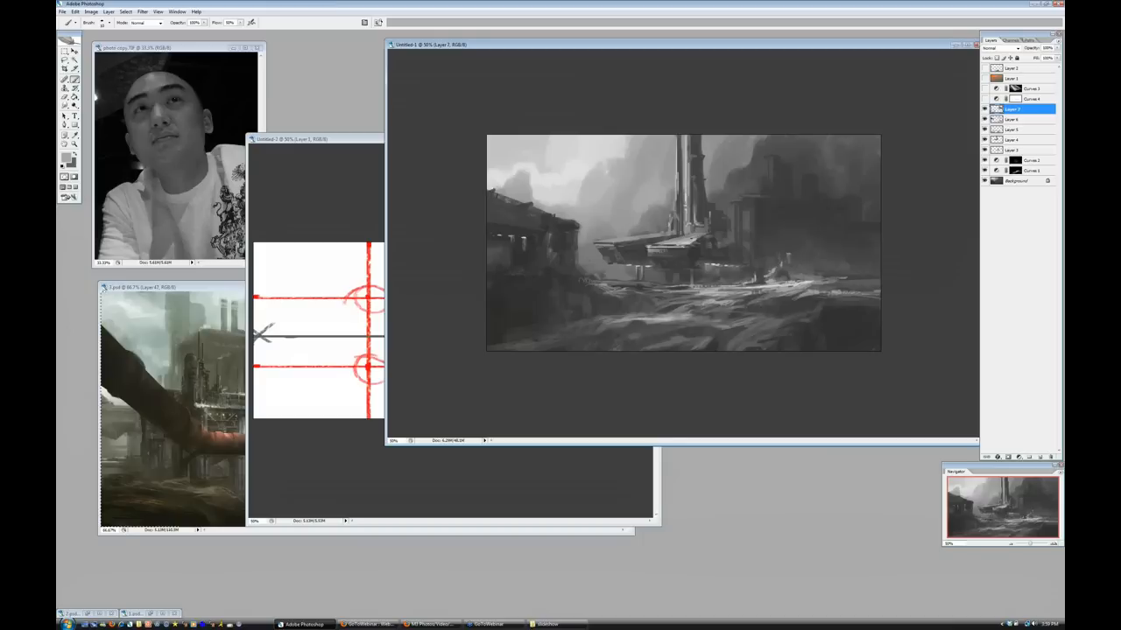
pyautogui.moveTo(769, 48)
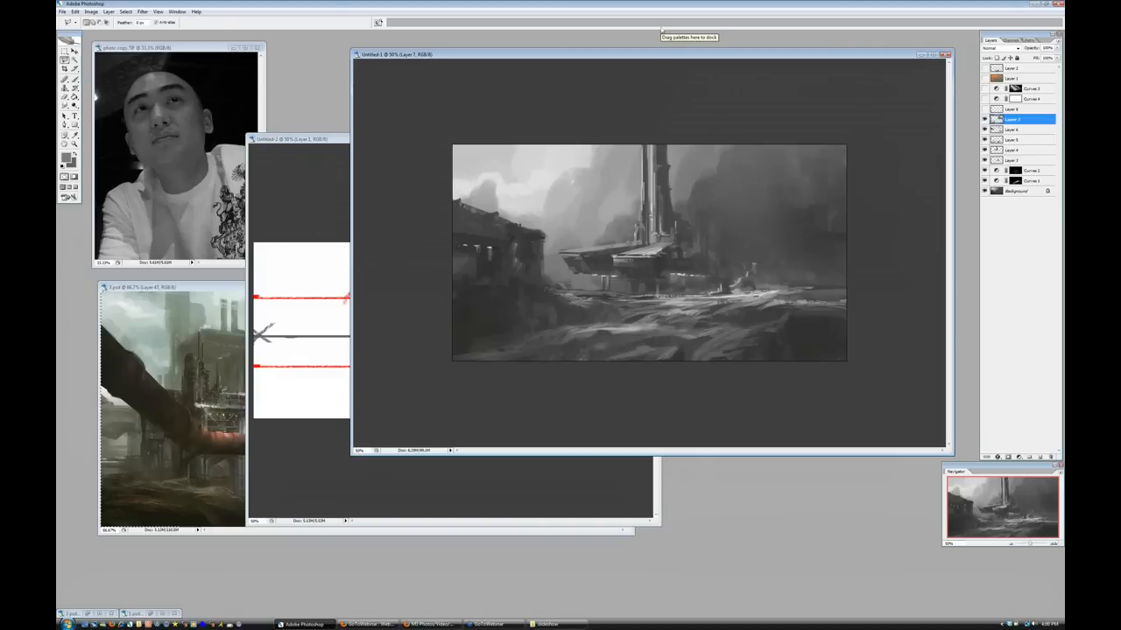
pyautogui.moveTo(727, 173)
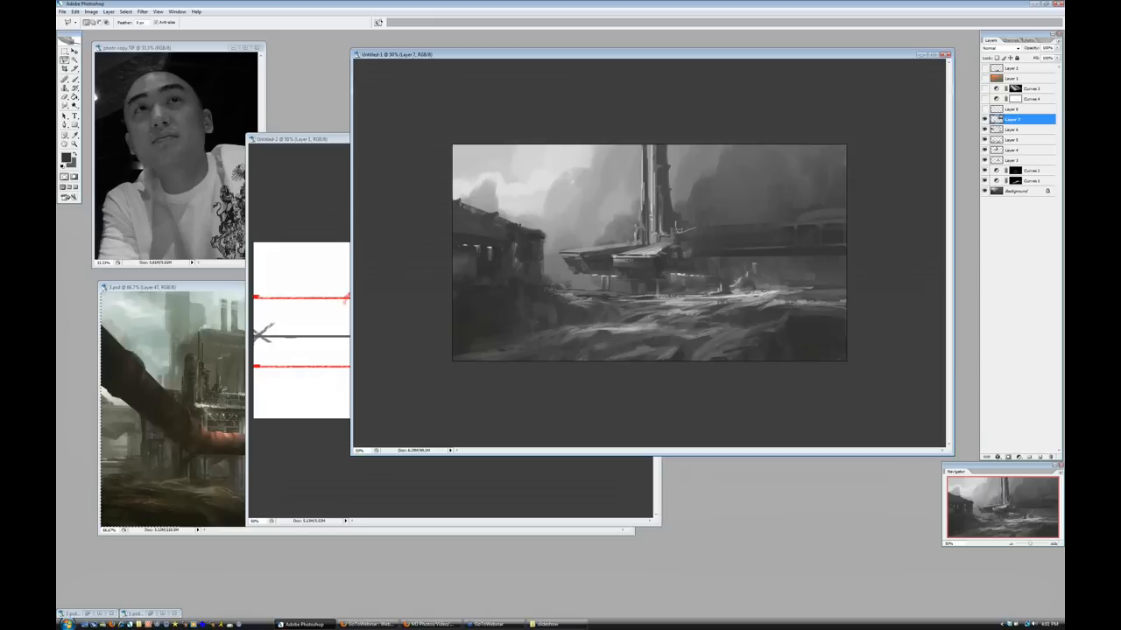
# - Paint a long horizontal walkway from the central platform to the right canvas edge
pyautogui.moveTo(679, 231); pyautogui.dragTo(809, 217)
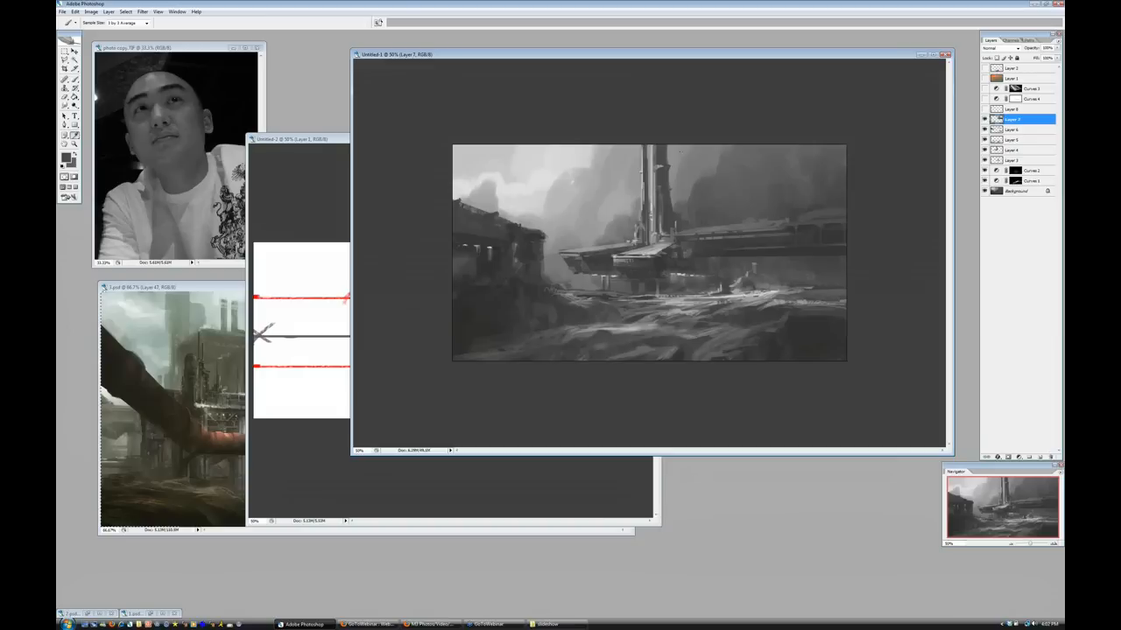
pyautogui.moveTo(616, 182)
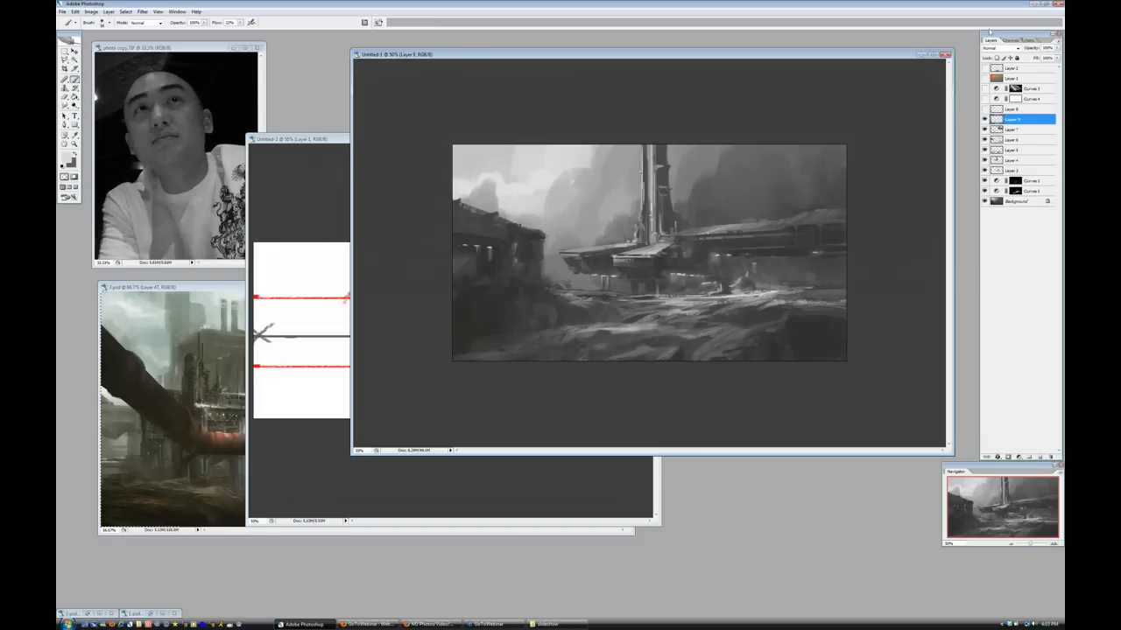
# - Select a layer and brush lighter highlights over the rocky foreground terrain
pyautogui.click(994, 47)
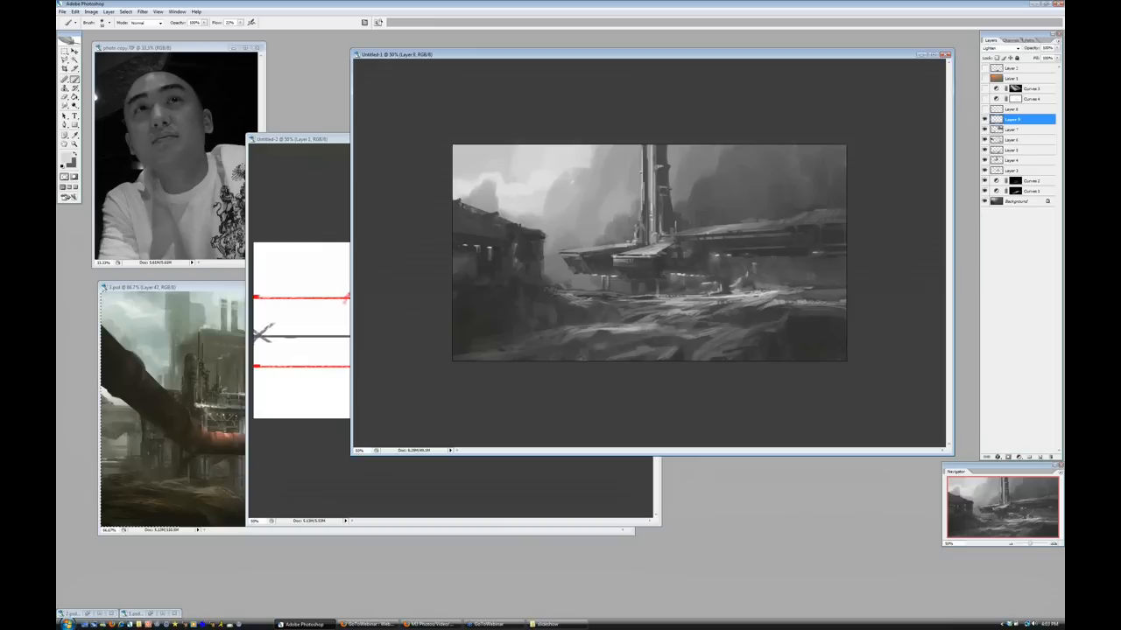